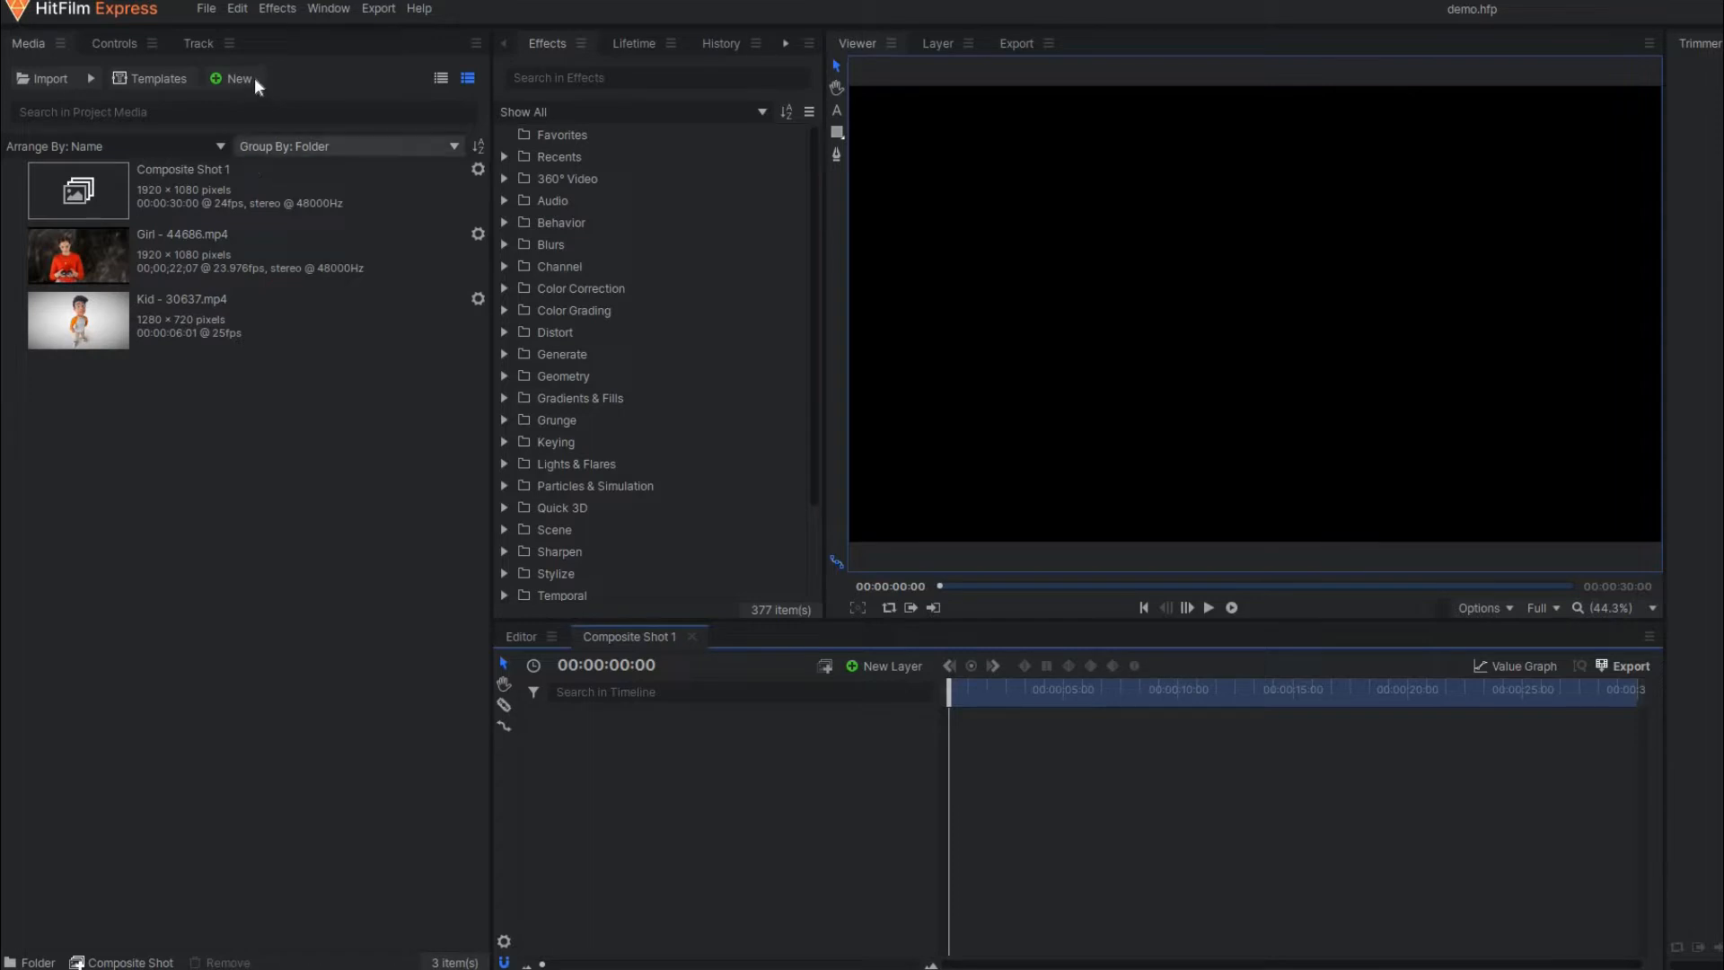
Create Composite Shot 2 and bring the Girl clip in as its first layer.
left_click(233, 78)
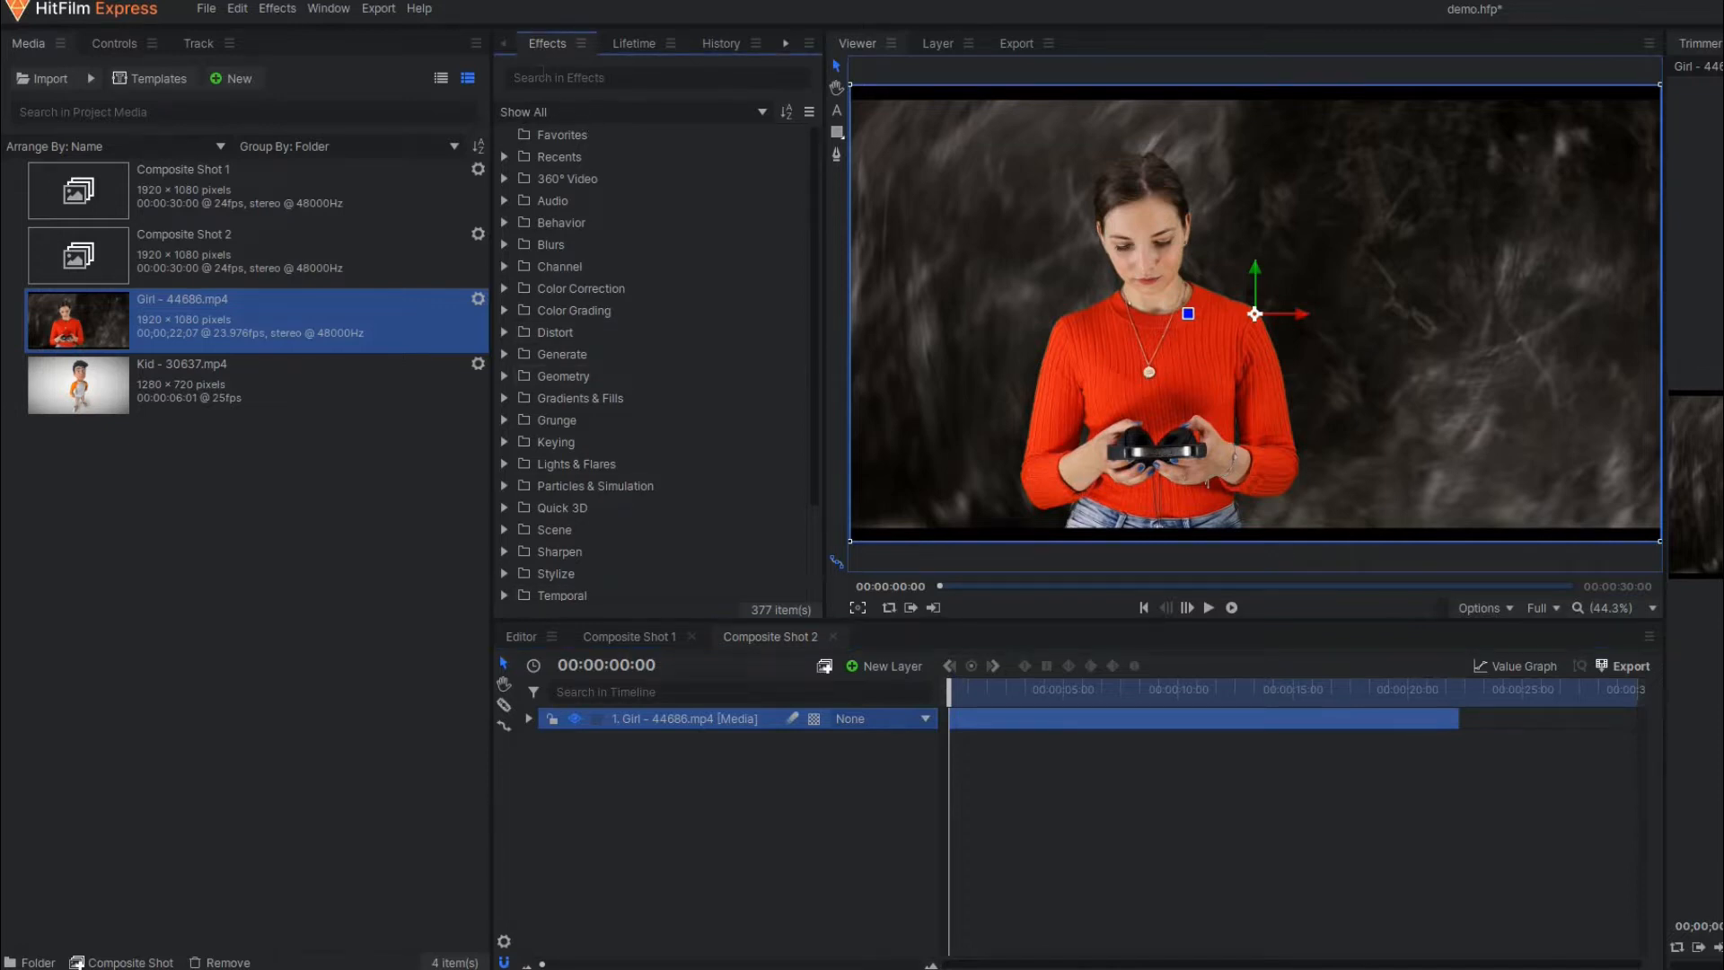
Find the Hue, Saturation & Lightness effect by searching 'hue' and apply it to the Girl layer.
type("hue")
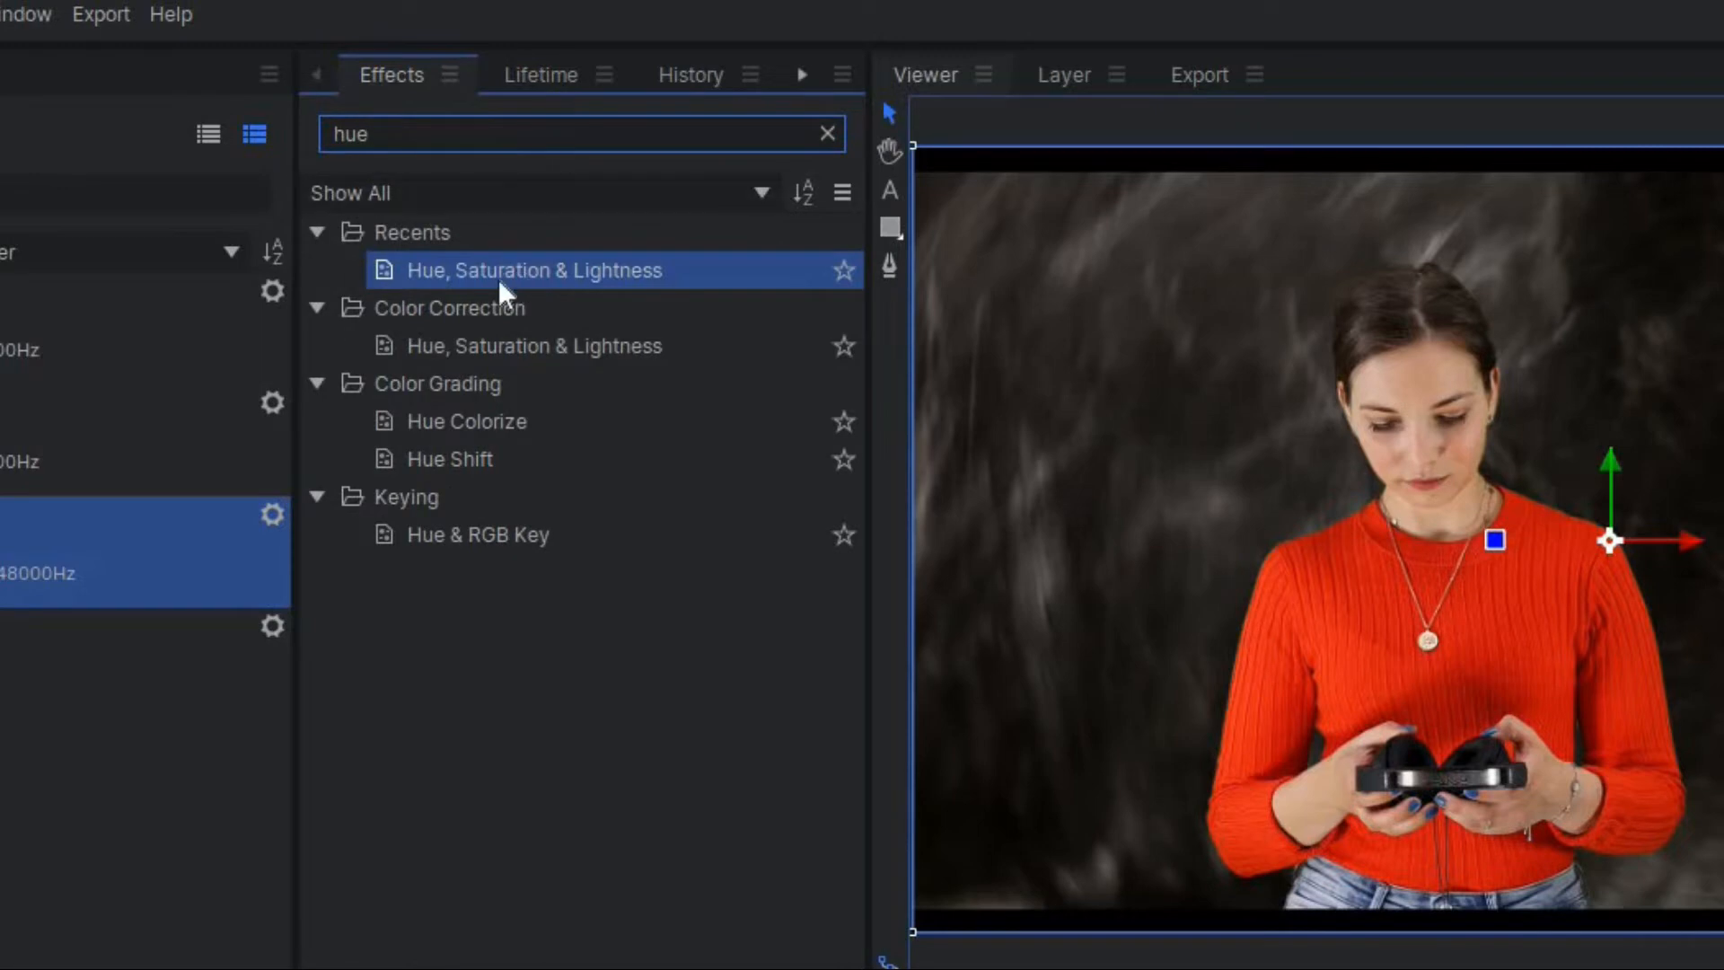
mouse_move(548, 271)
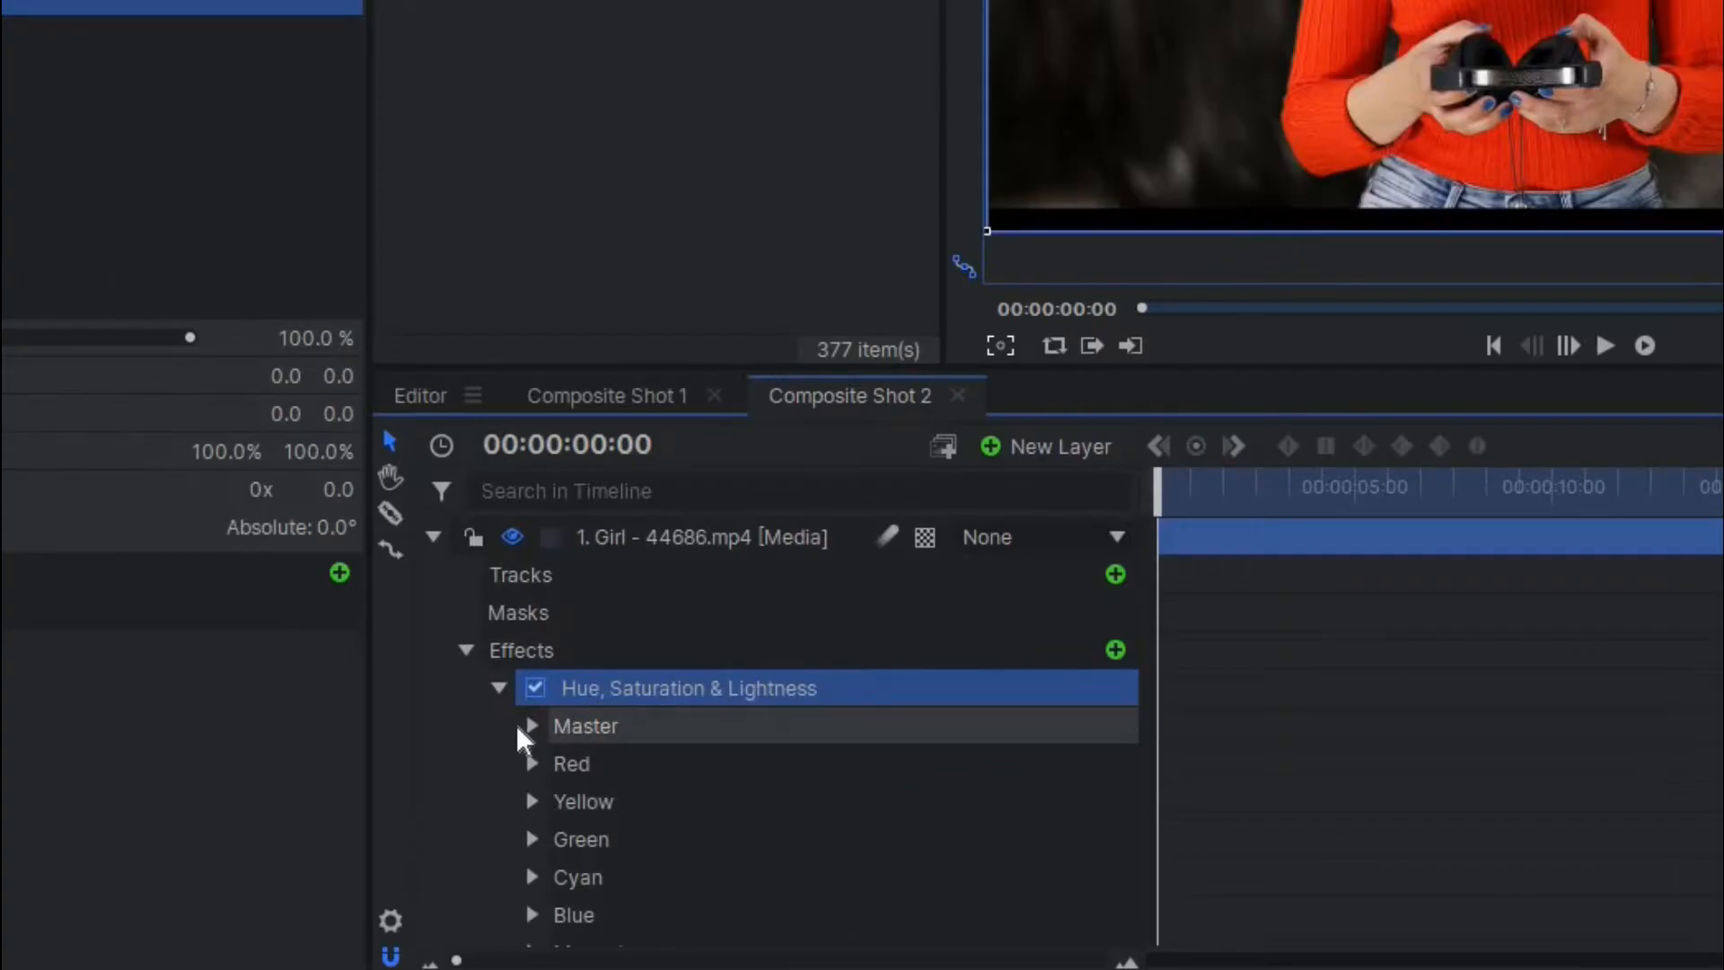
mouse_move(539, 781)
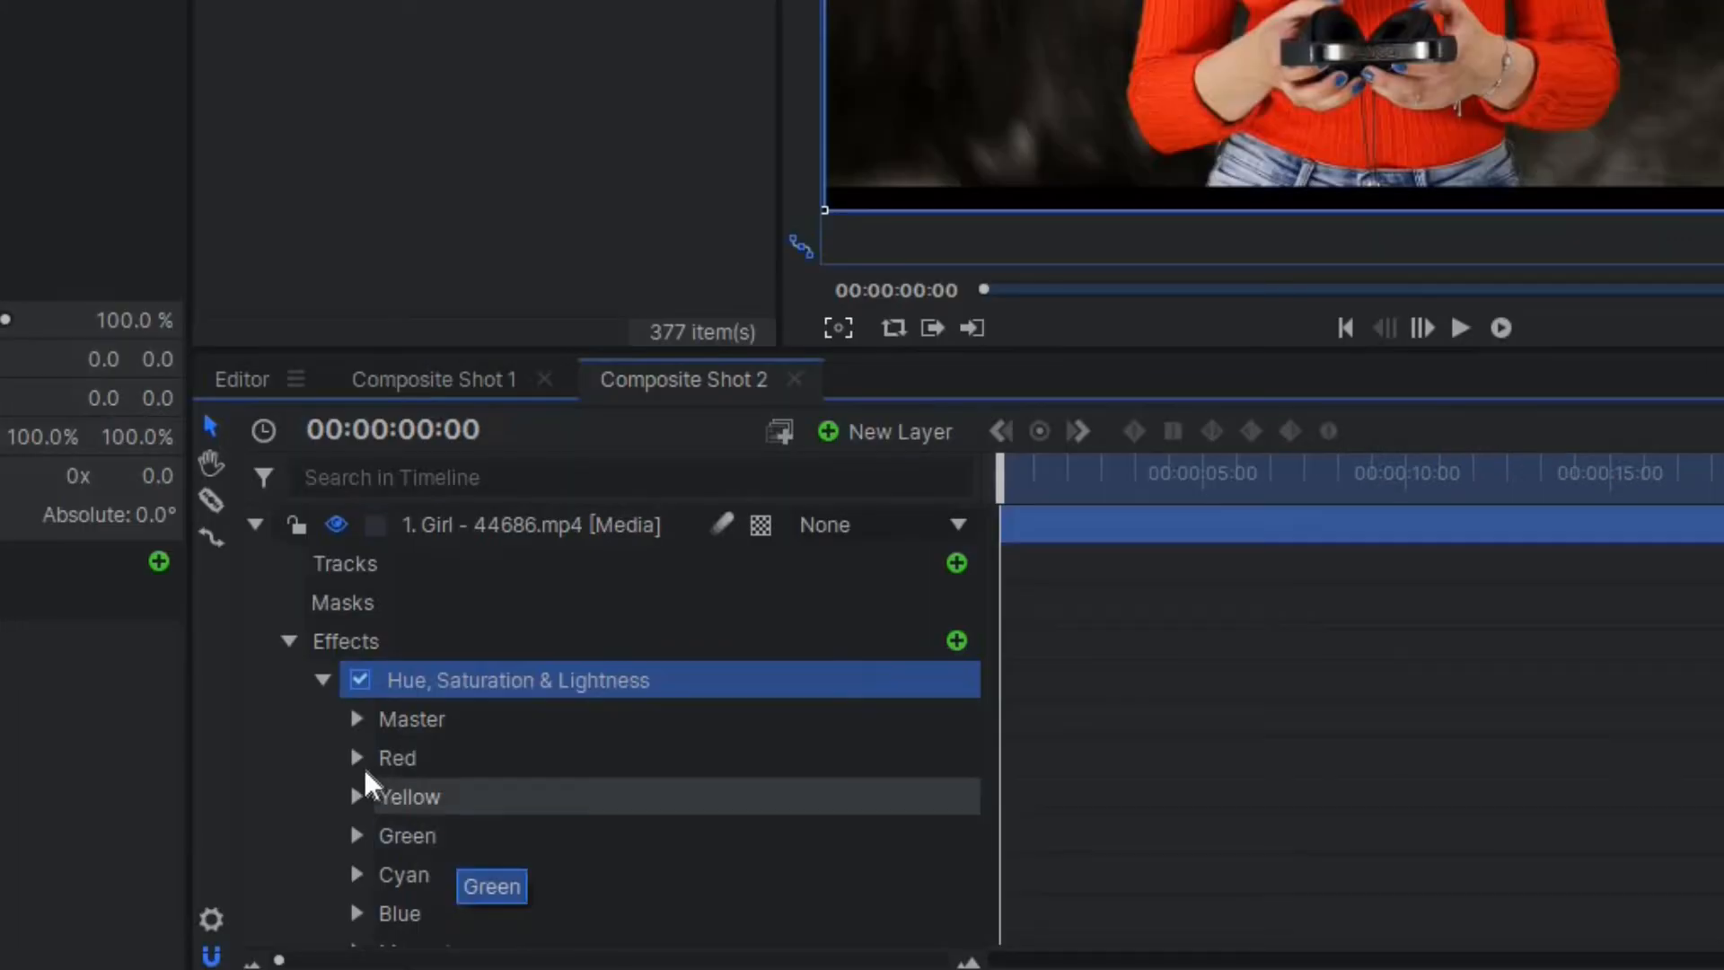
Set the Red channel Hue Shift to -26° at 00:00:00:00, deepening the sweater's red.
left_click(355, 758)
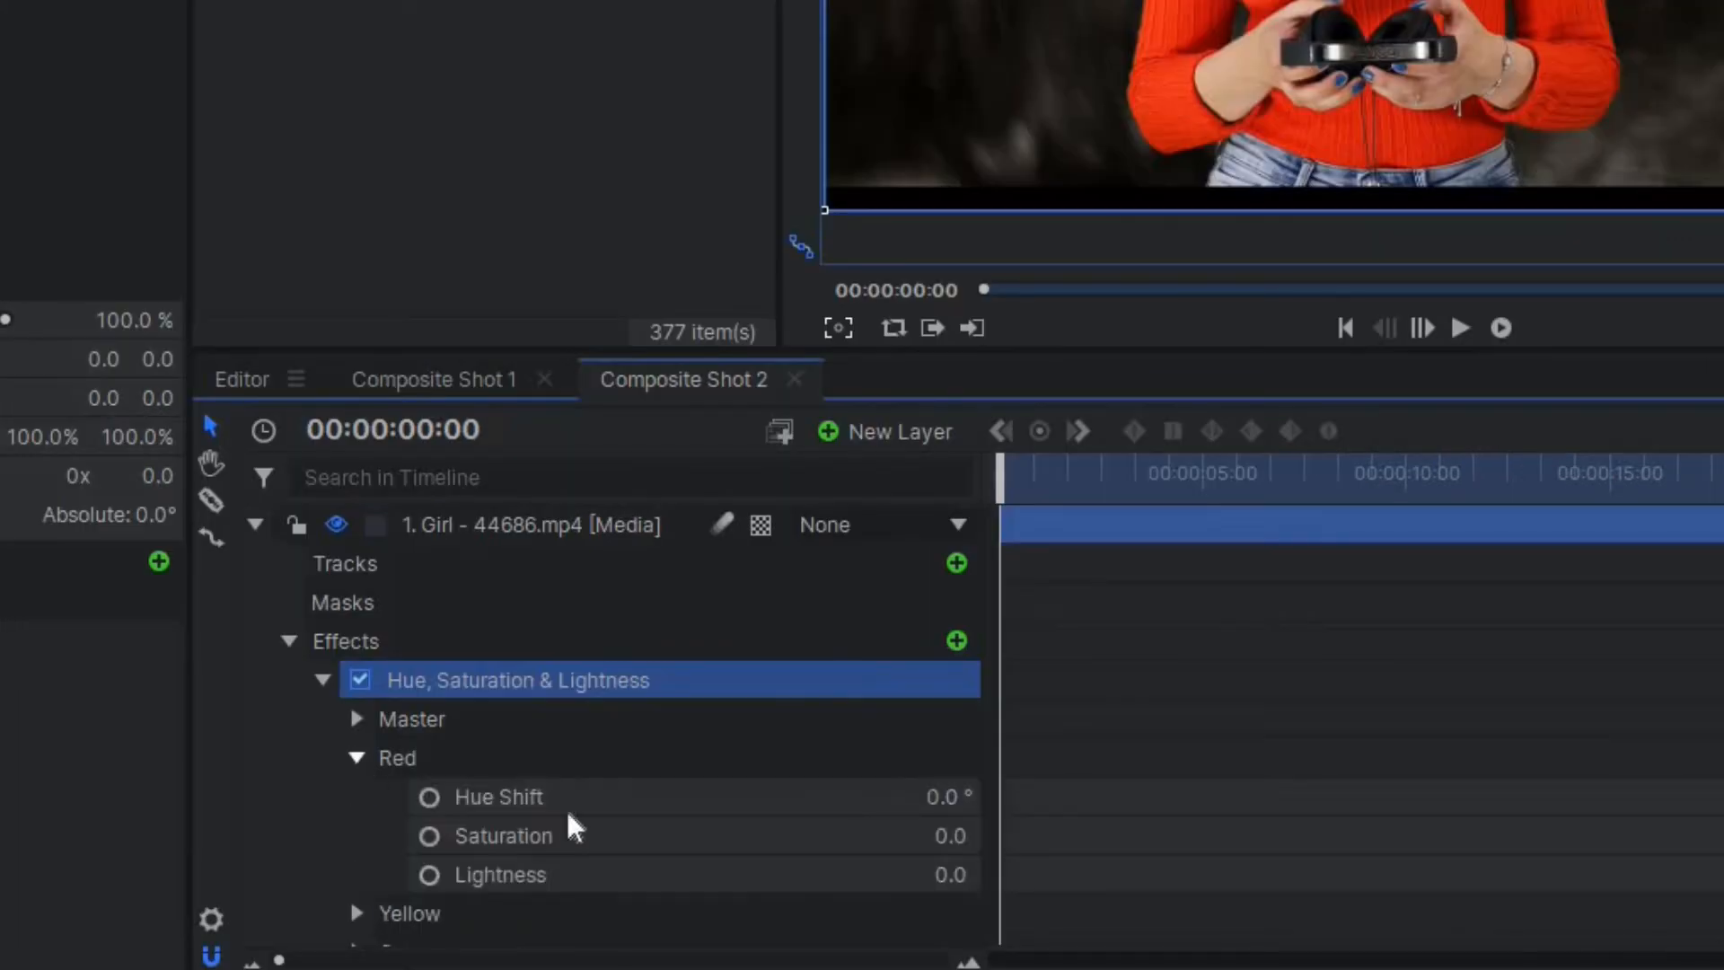
mouse_move(693, 819)
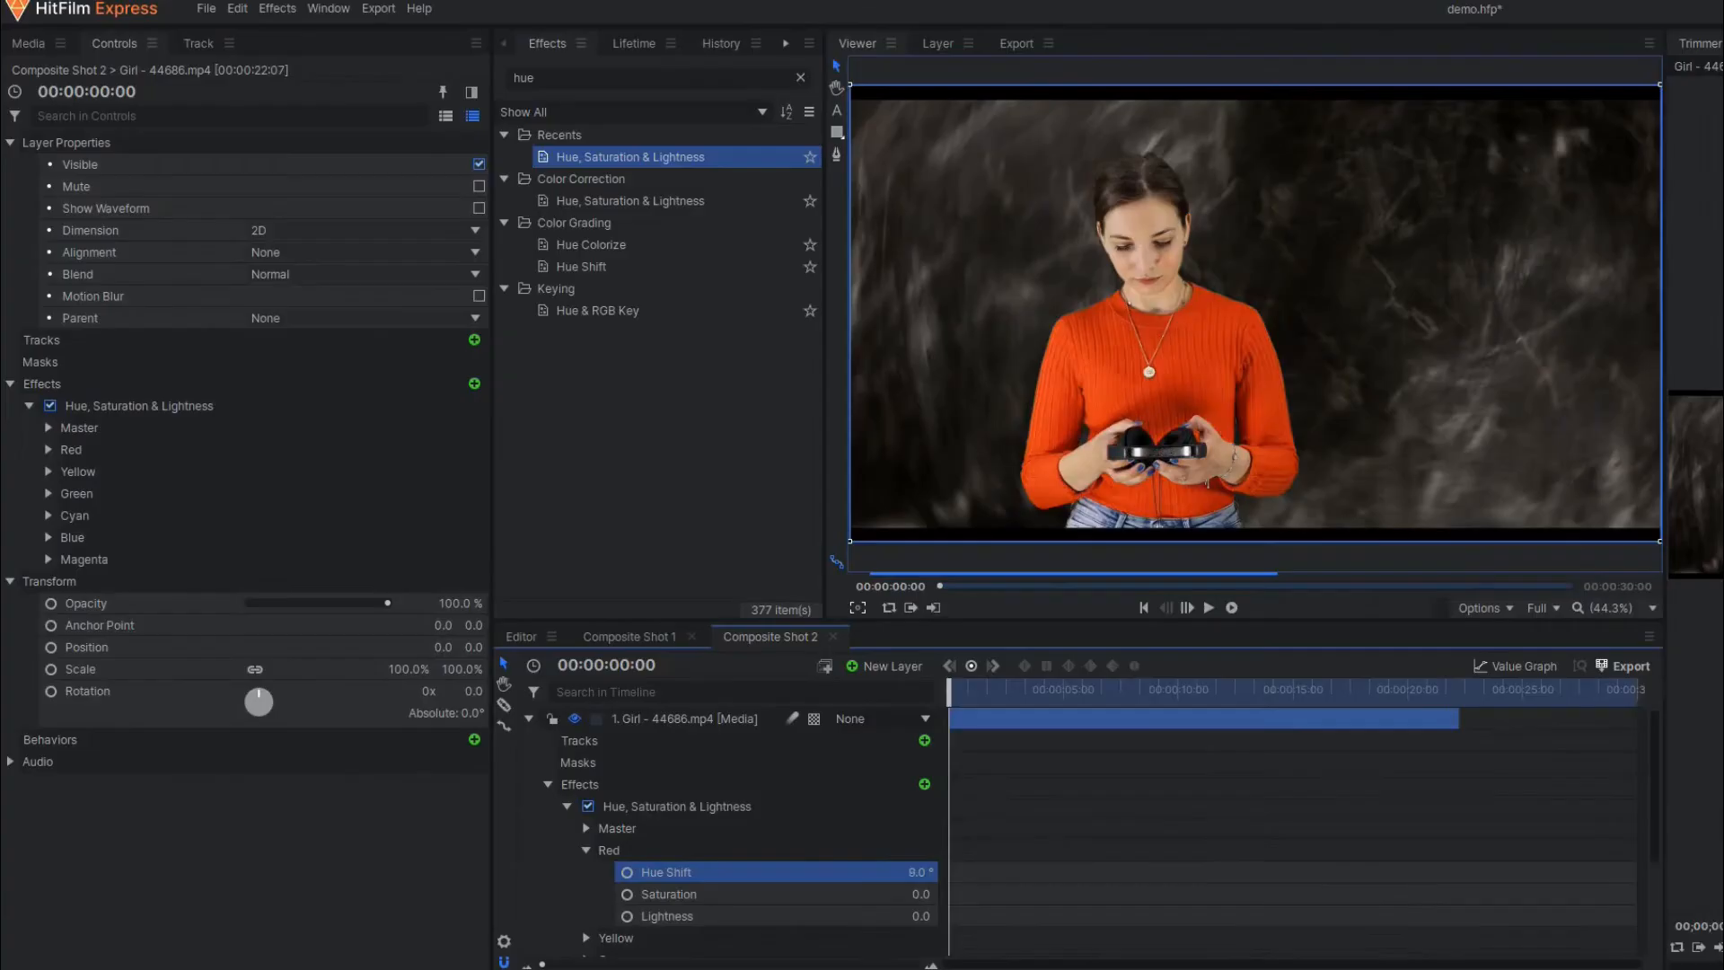
left_click_drag(901, 871, 912, 871)
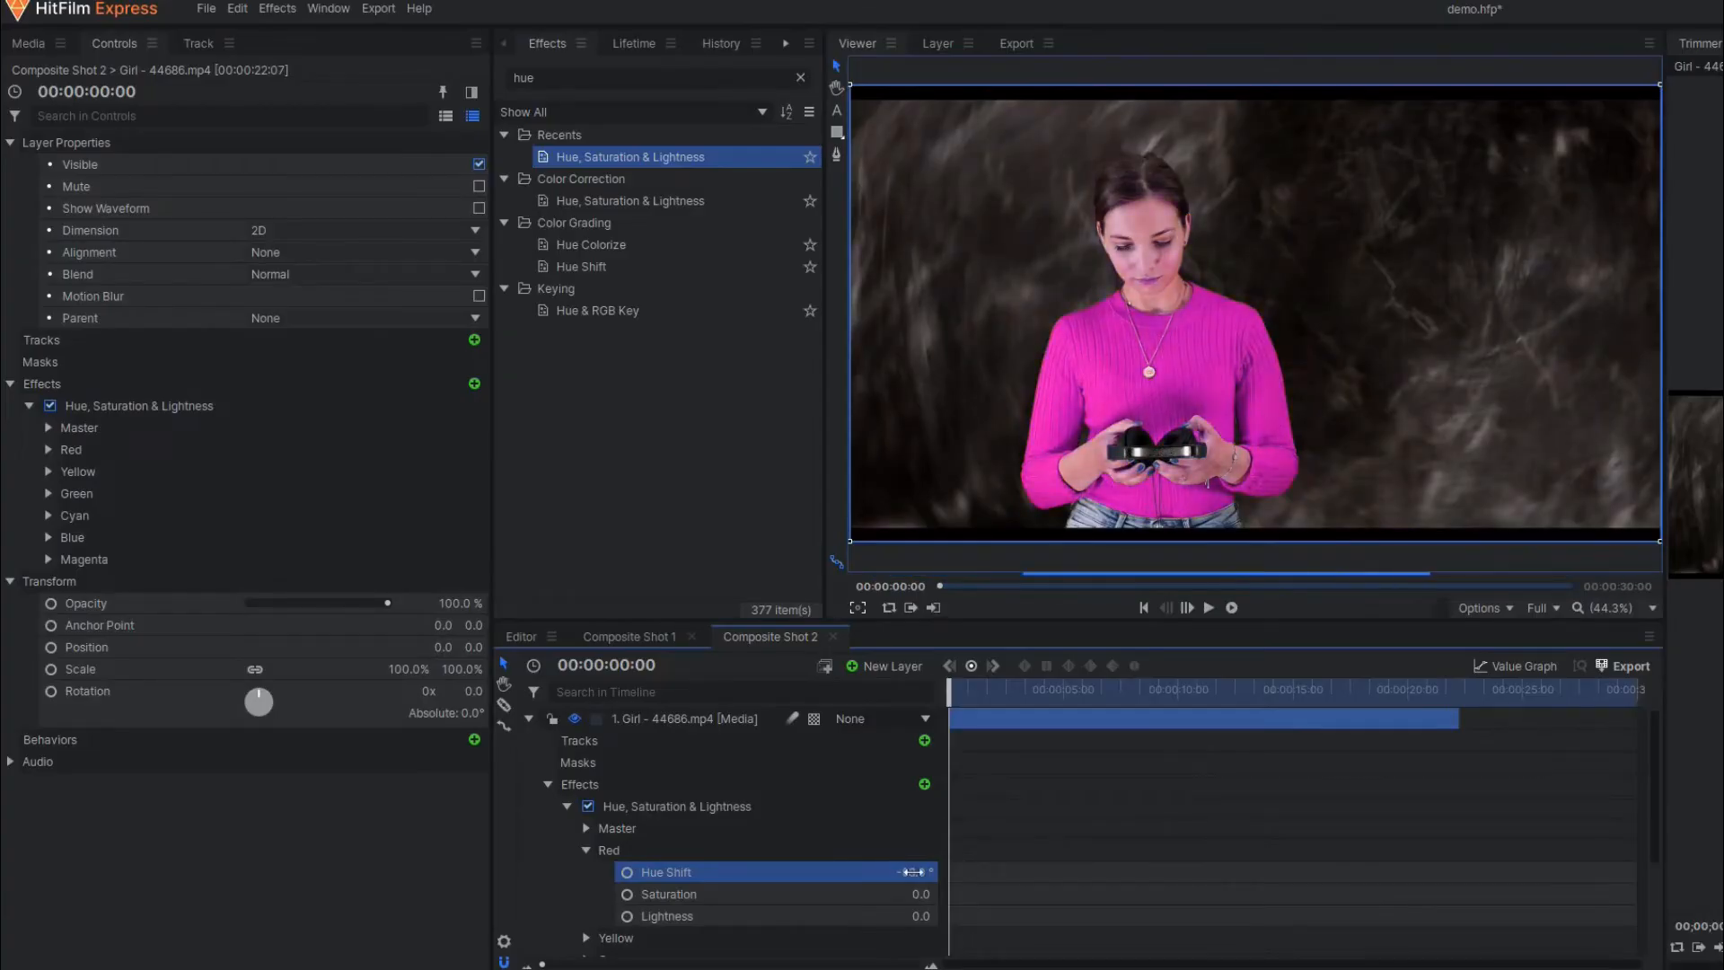
left_click_drag(902, 872, 912, 872)
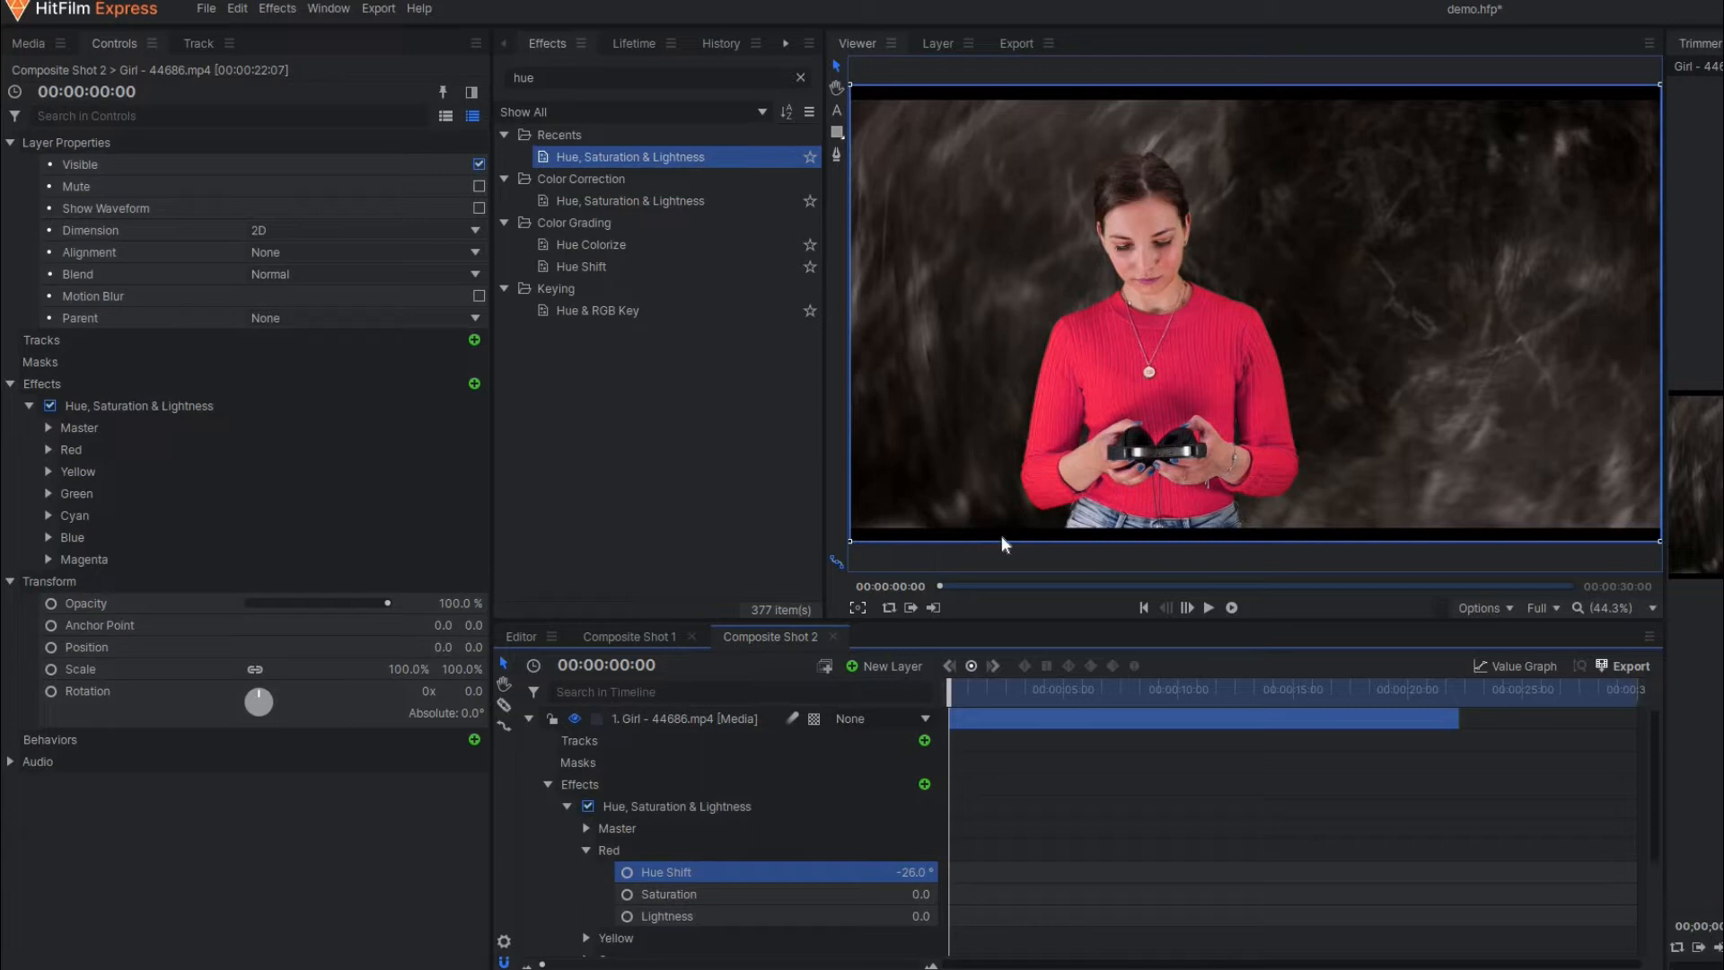
mouse_move(876, 517)
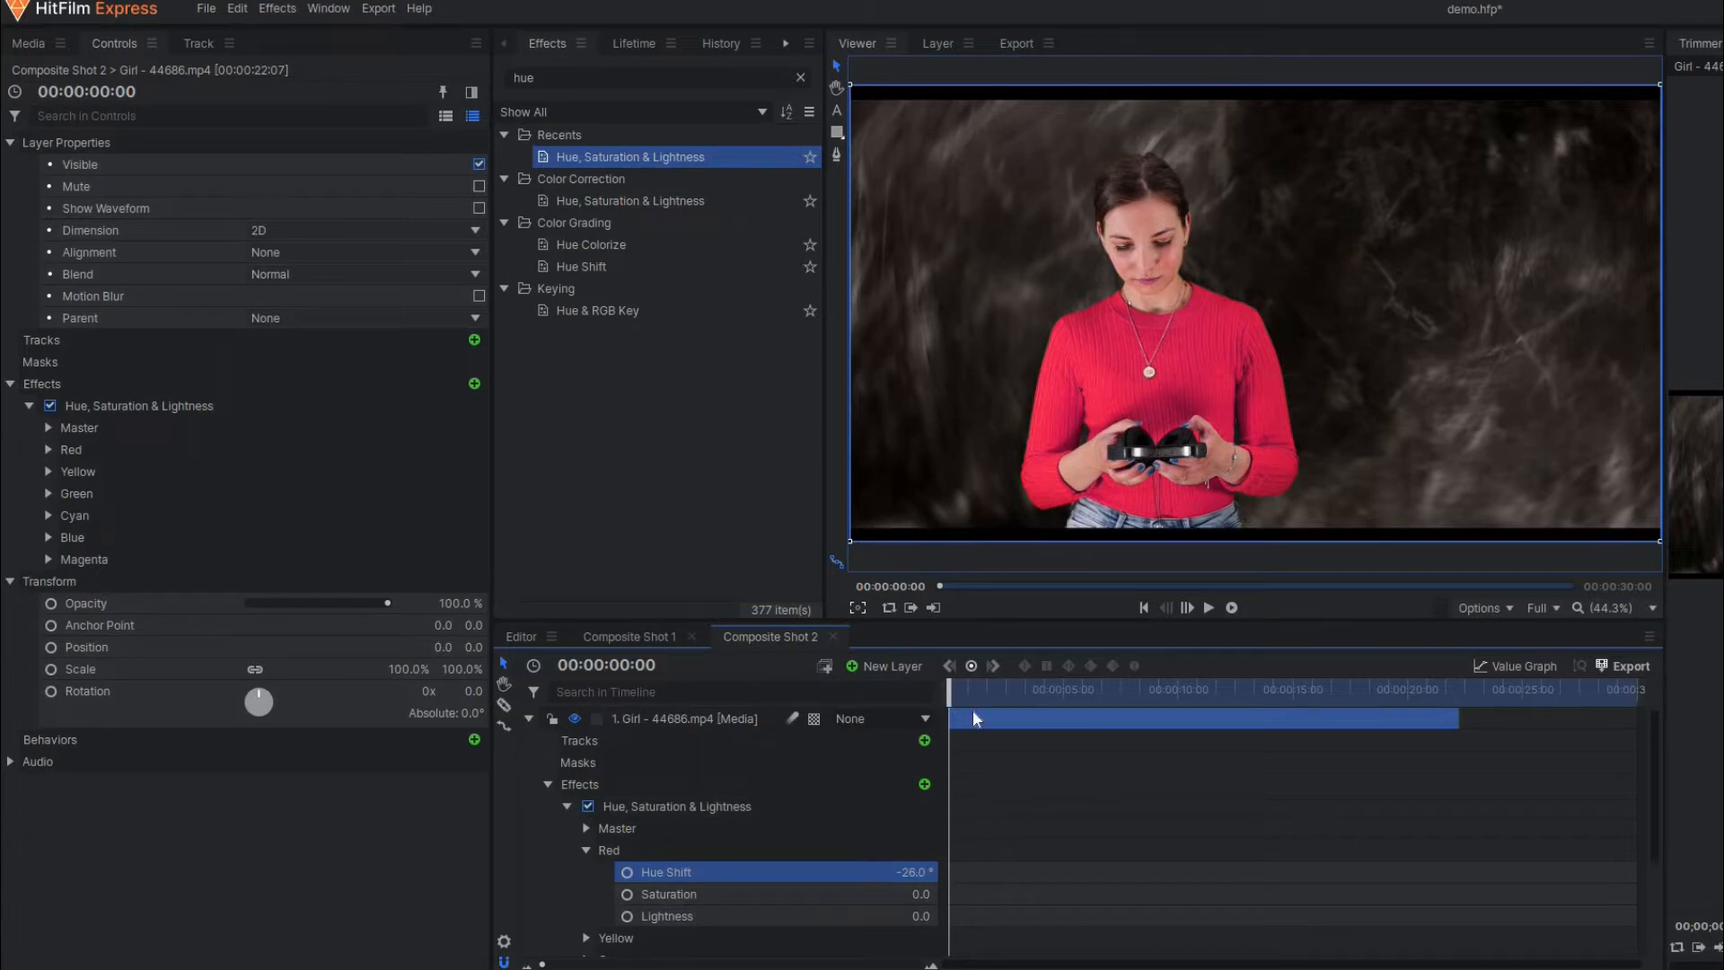
mouse_move(614, 902)
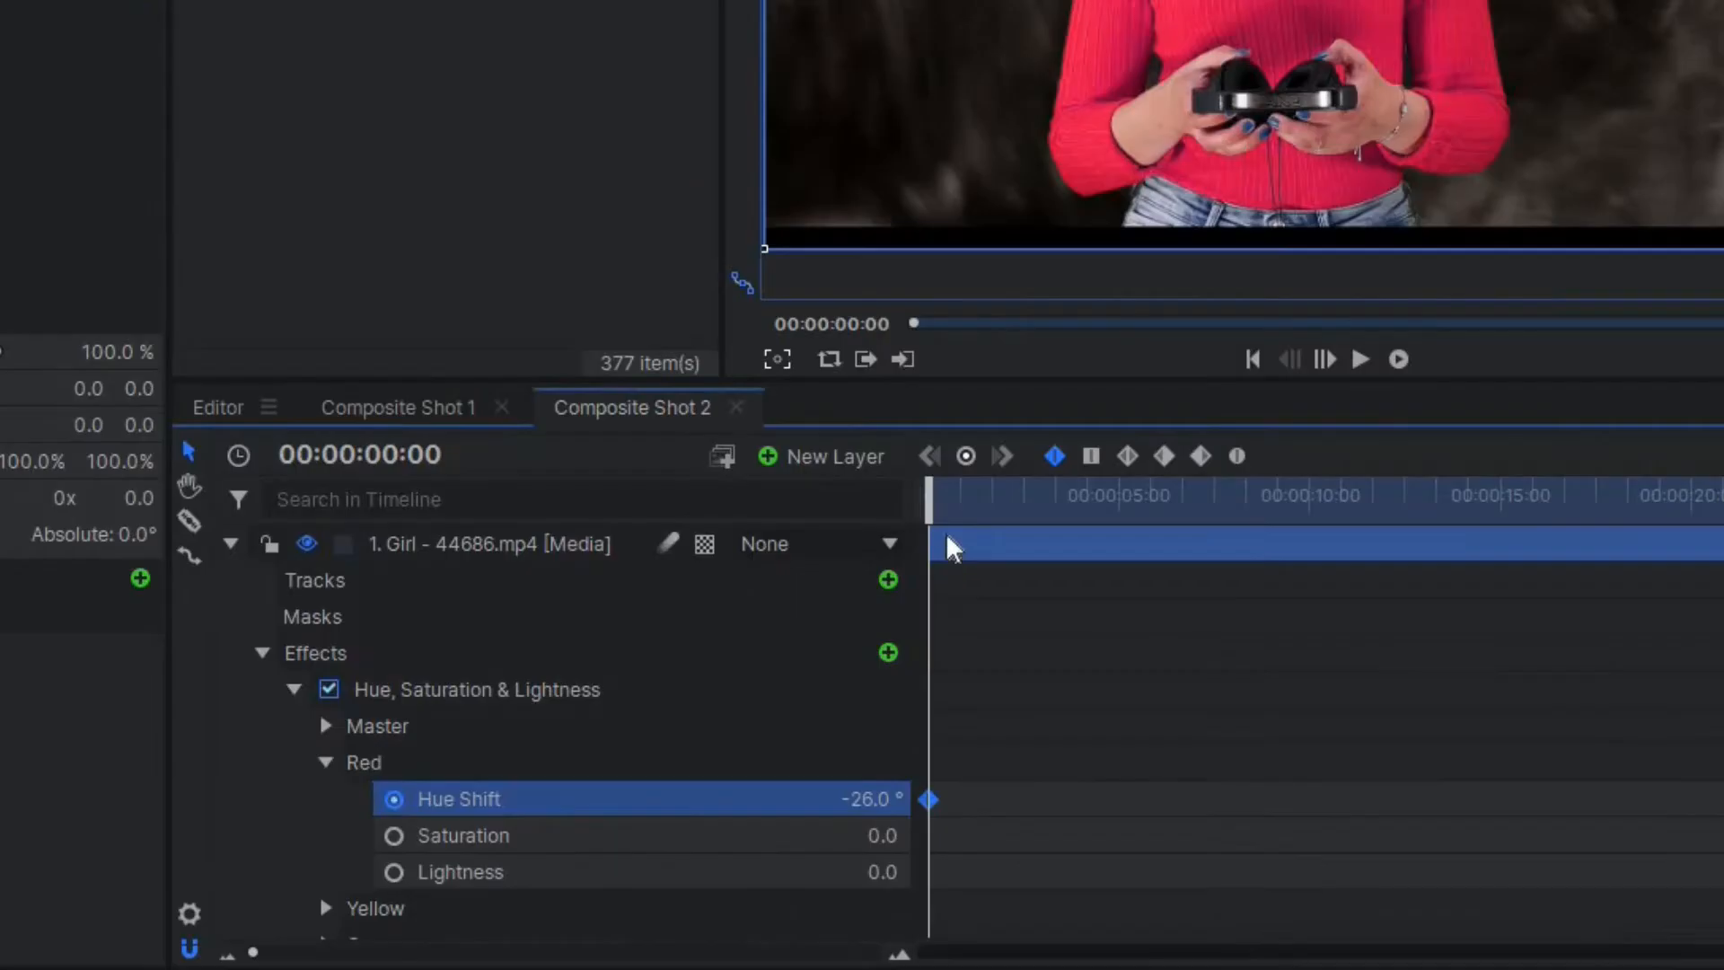
Keyframe Red Hue Shift at several playhead times (around -89° mid-clip) so the sweater turns purple then red.
left_click_drag(927, 536, 995, 535)
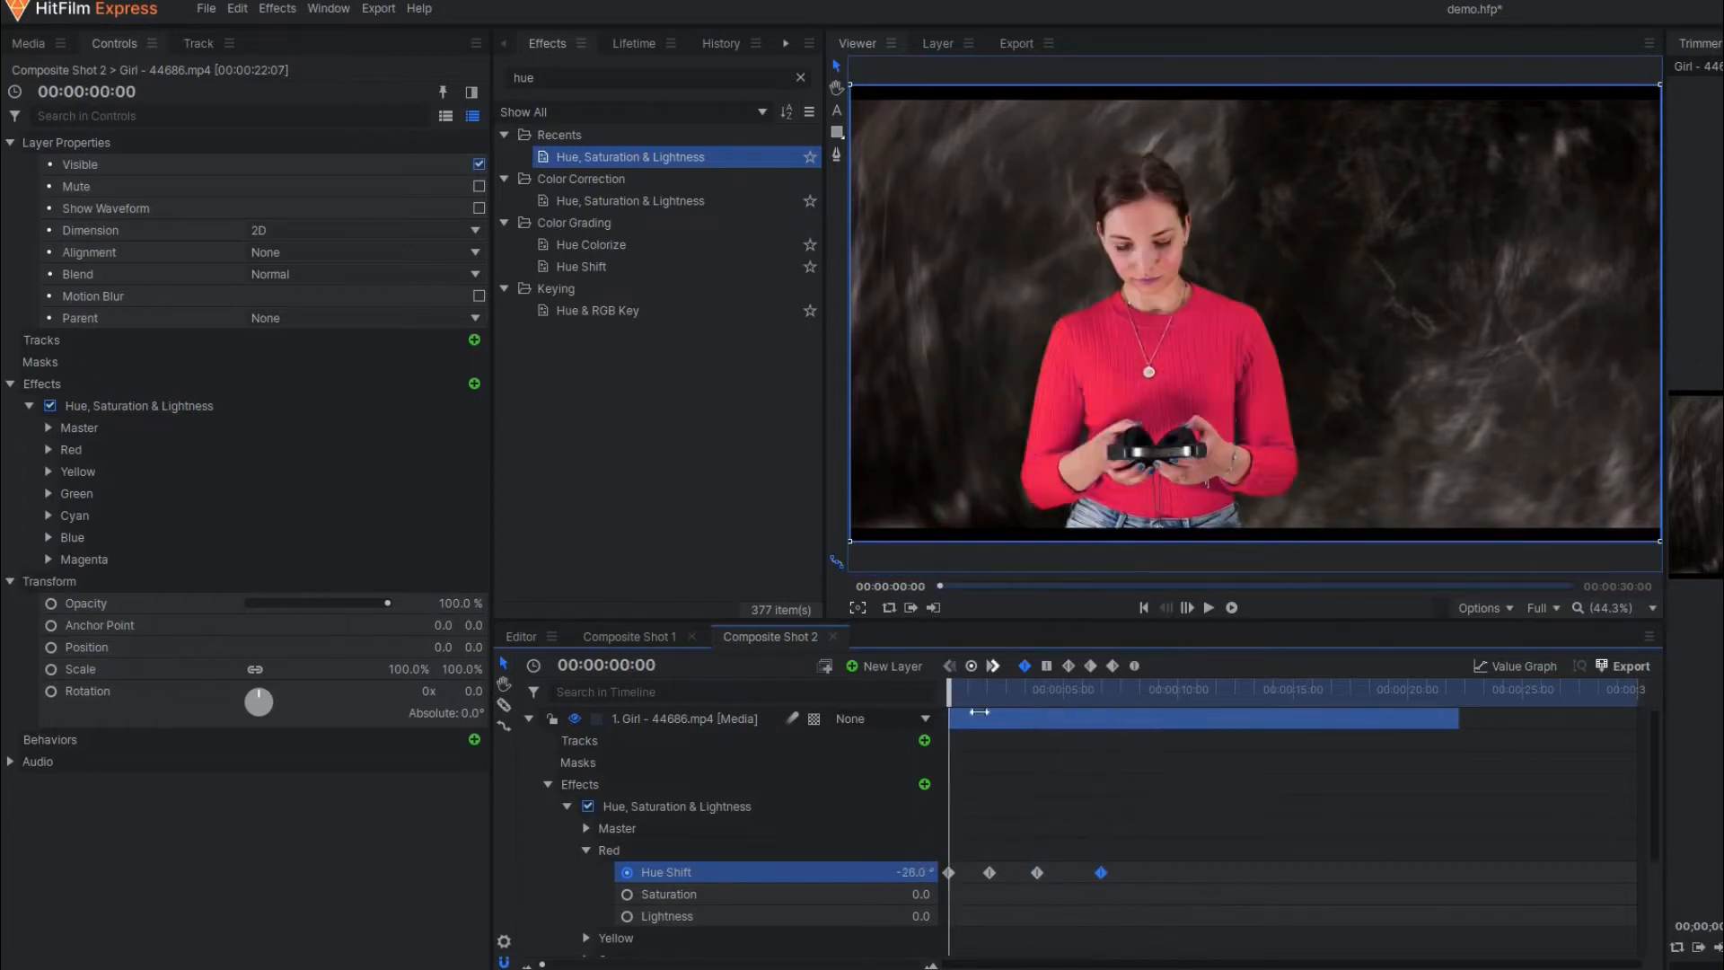
left_click_drag(964, 689, 1039, 689)
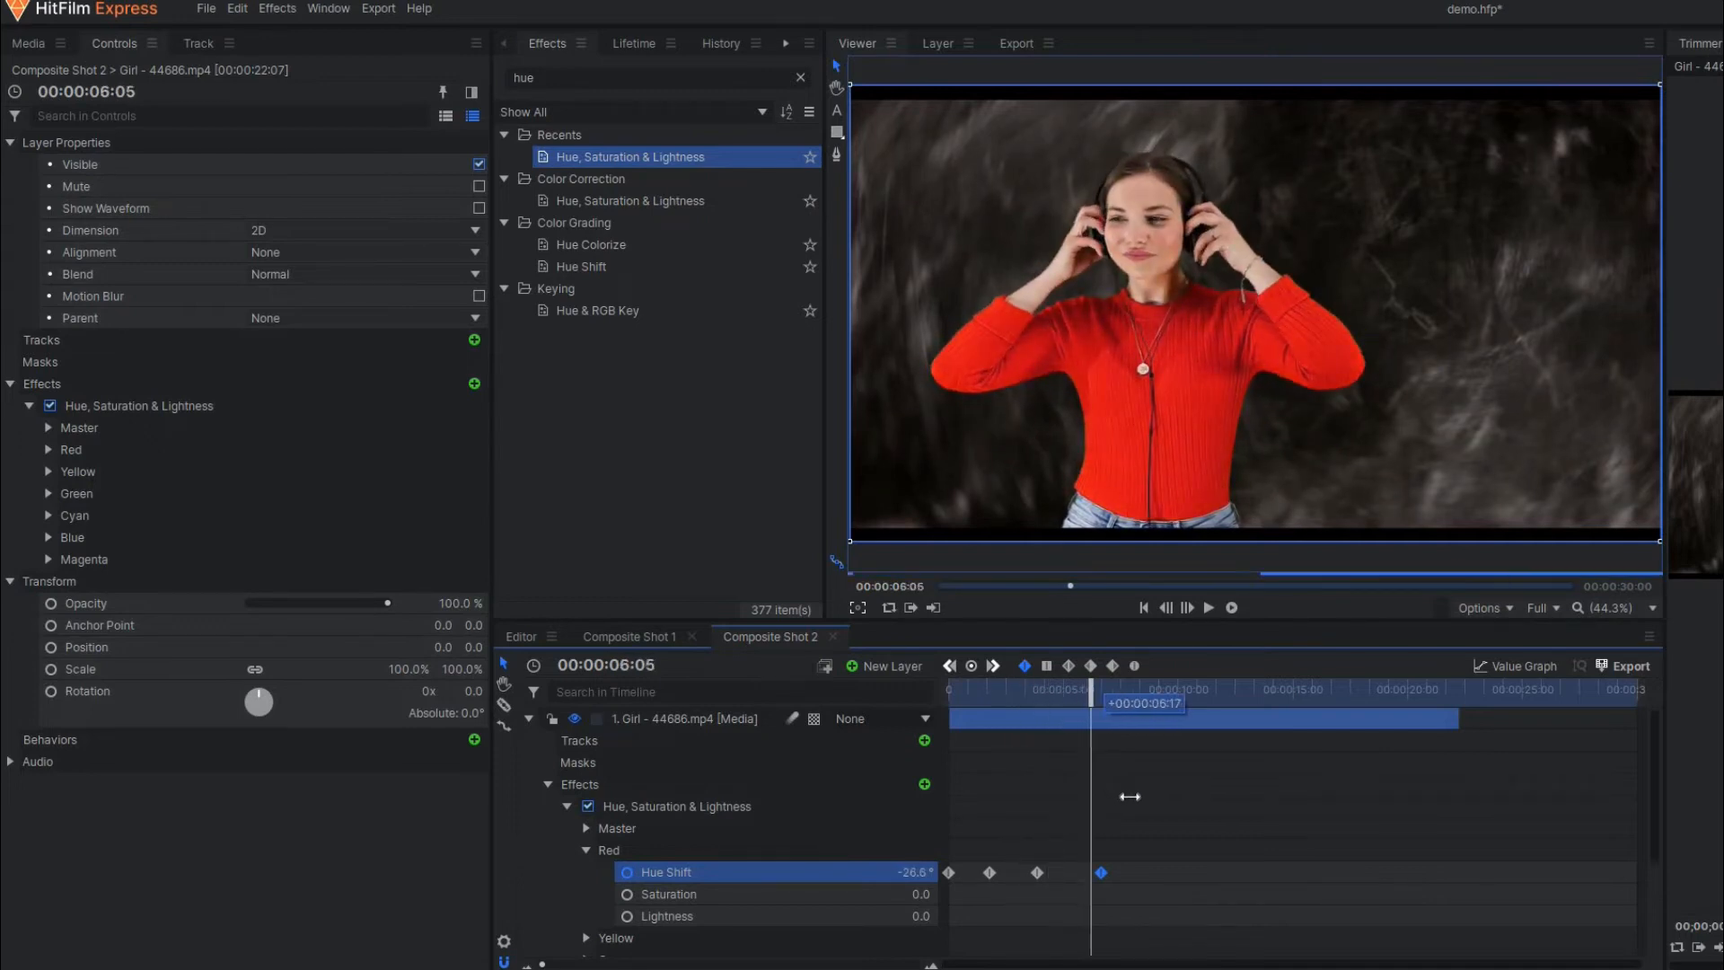
left_click_drag(1069, 710, 1147, 710)
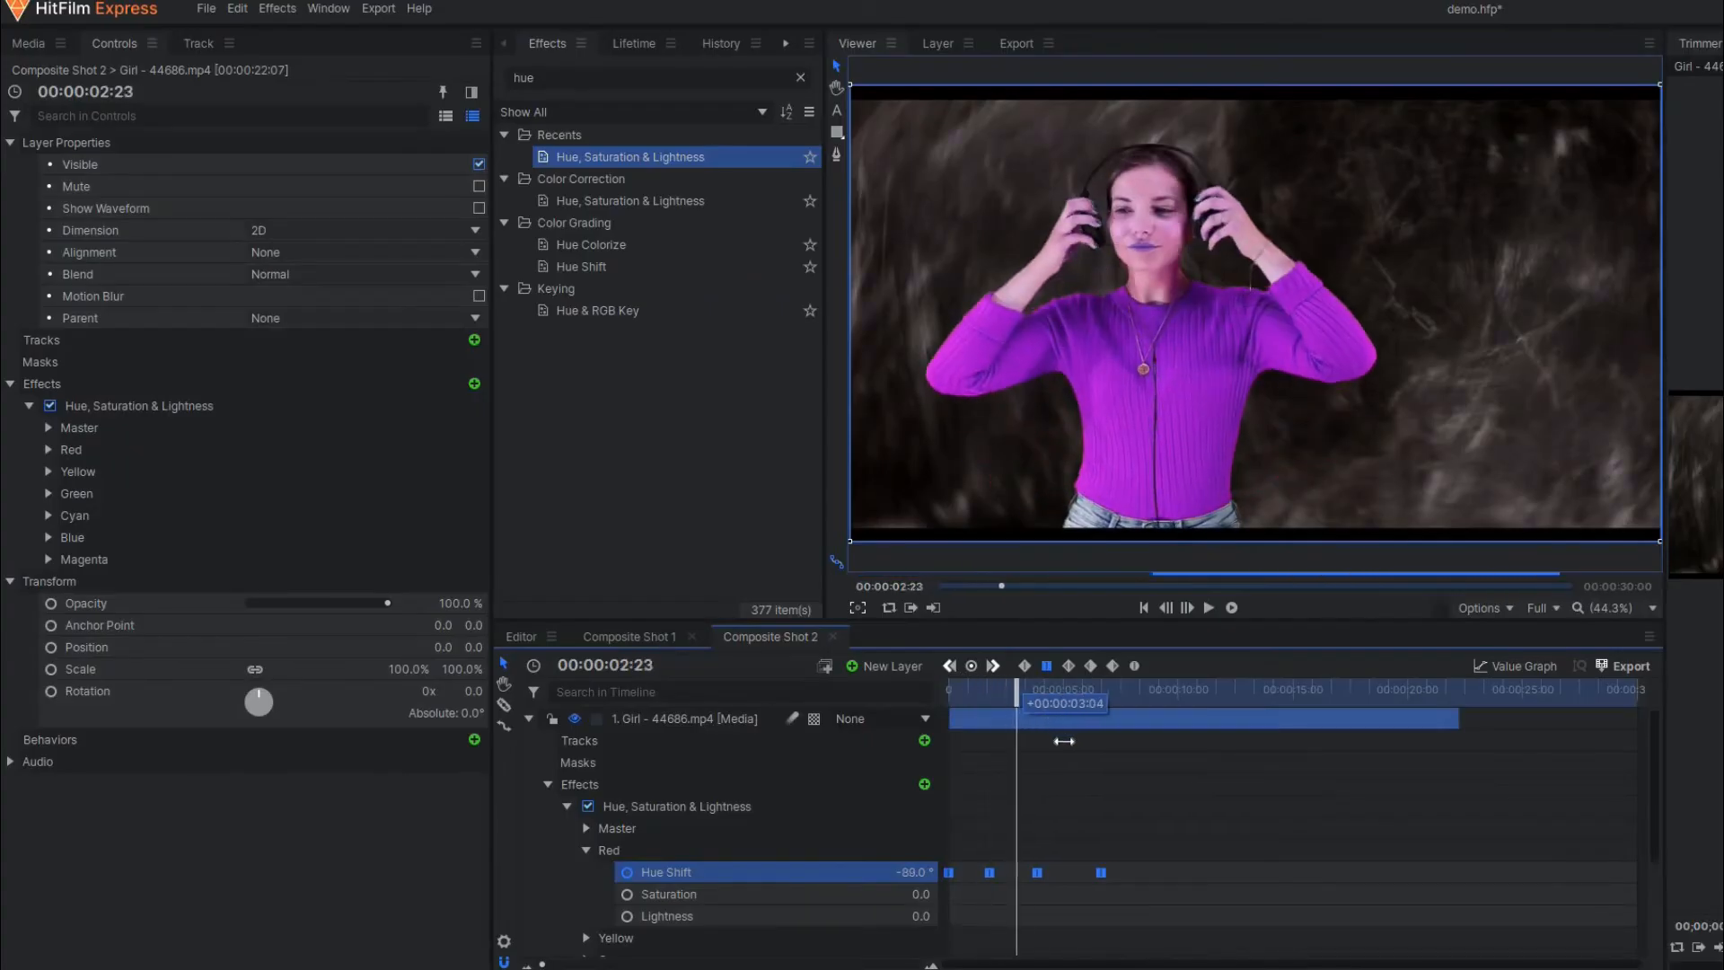
left_click_drag(1063, 702, 1176, 703)
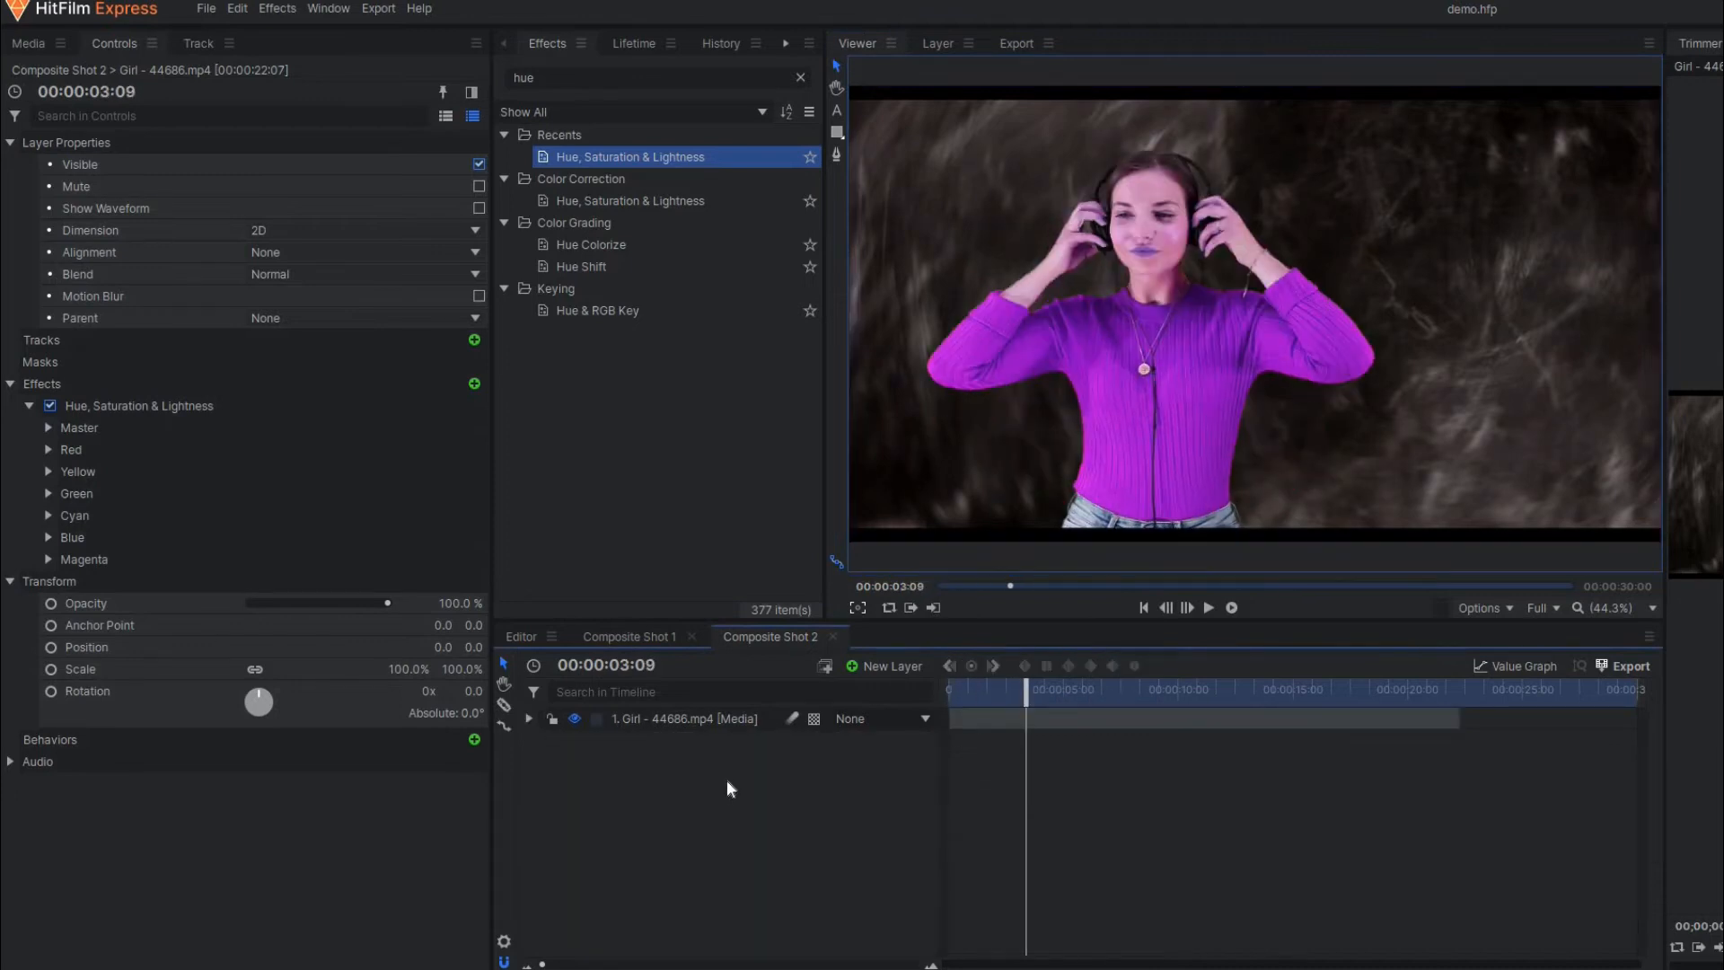
Swap the Kid - 30637.mp4 clip into Composite Shot 2 and select its layer.
left_click(681, 718)
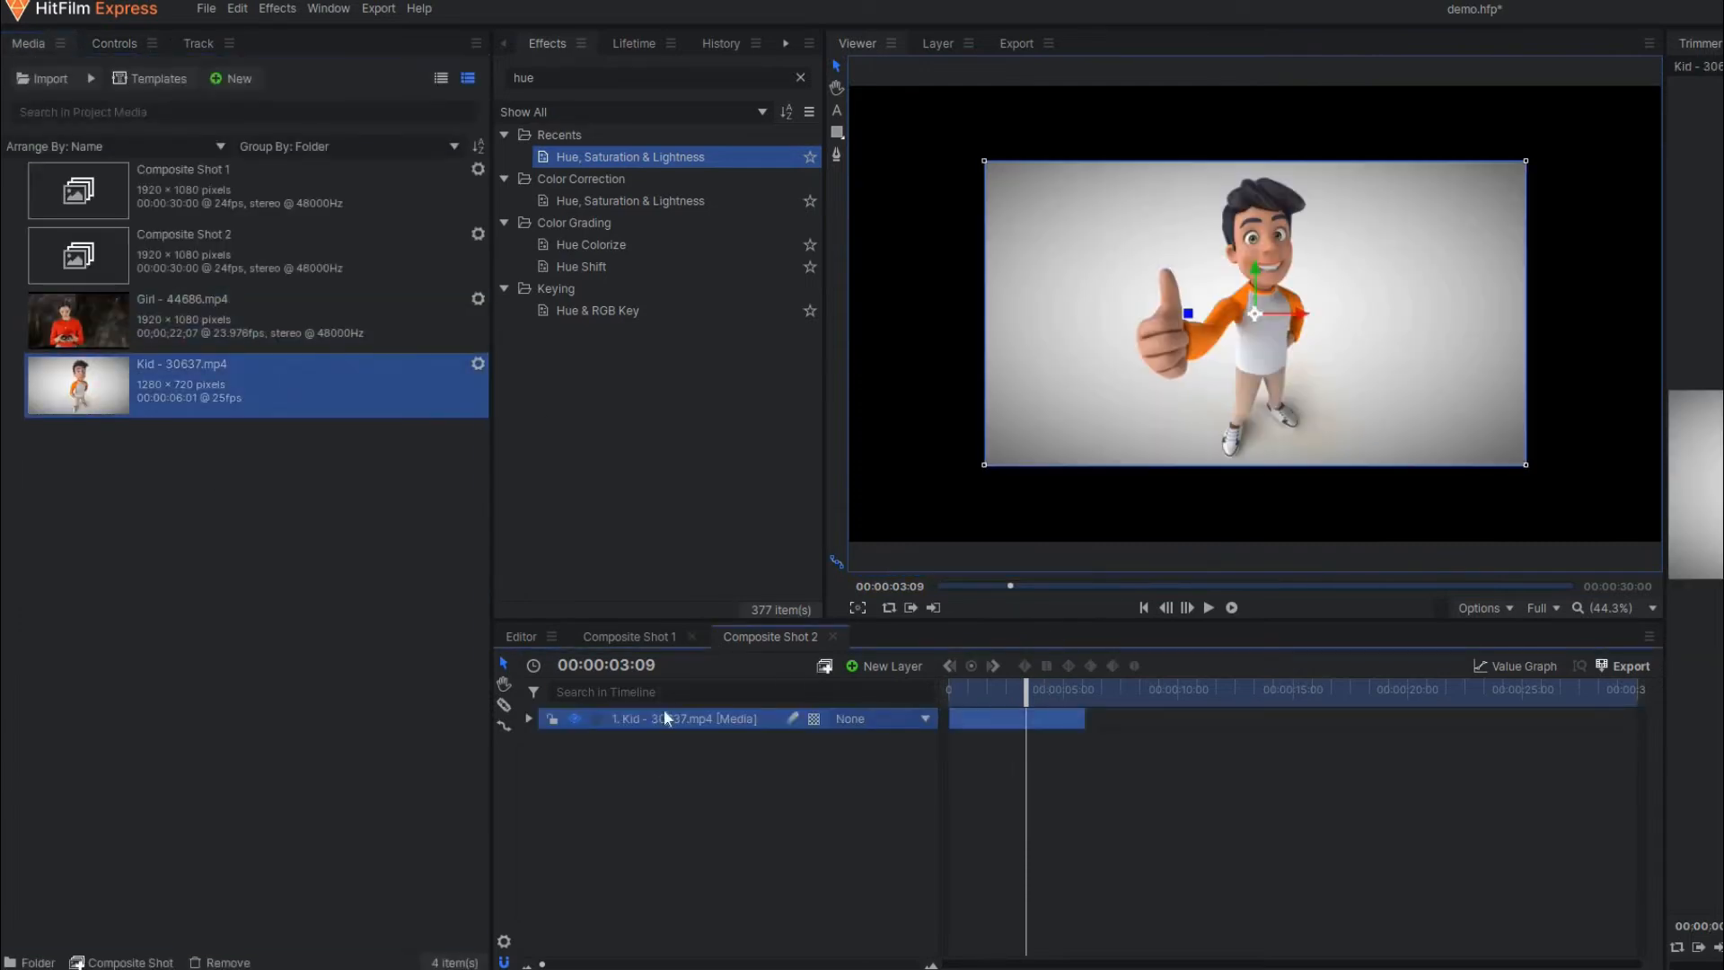
left_click(529, 719)
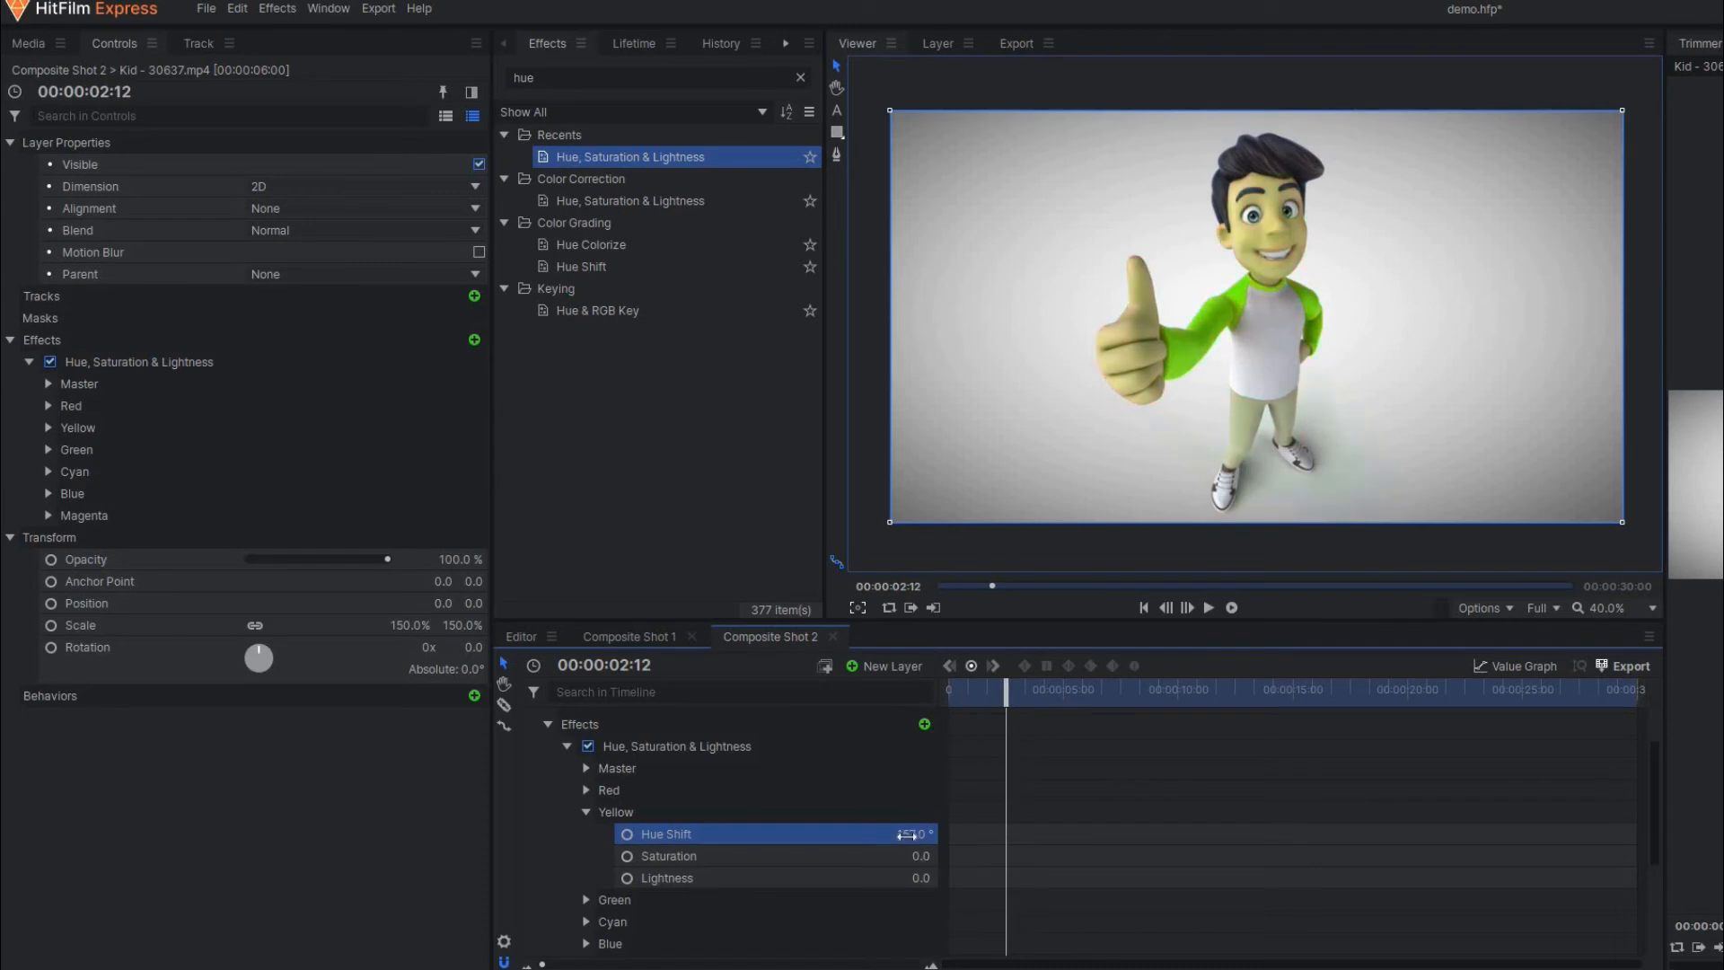
Keyframe Yellow Hue Shift at 00:00:02:12 and 00:00:03:16 so the orange sleeves turn lime green.
left_click_drag(907, 833, 935, 834)
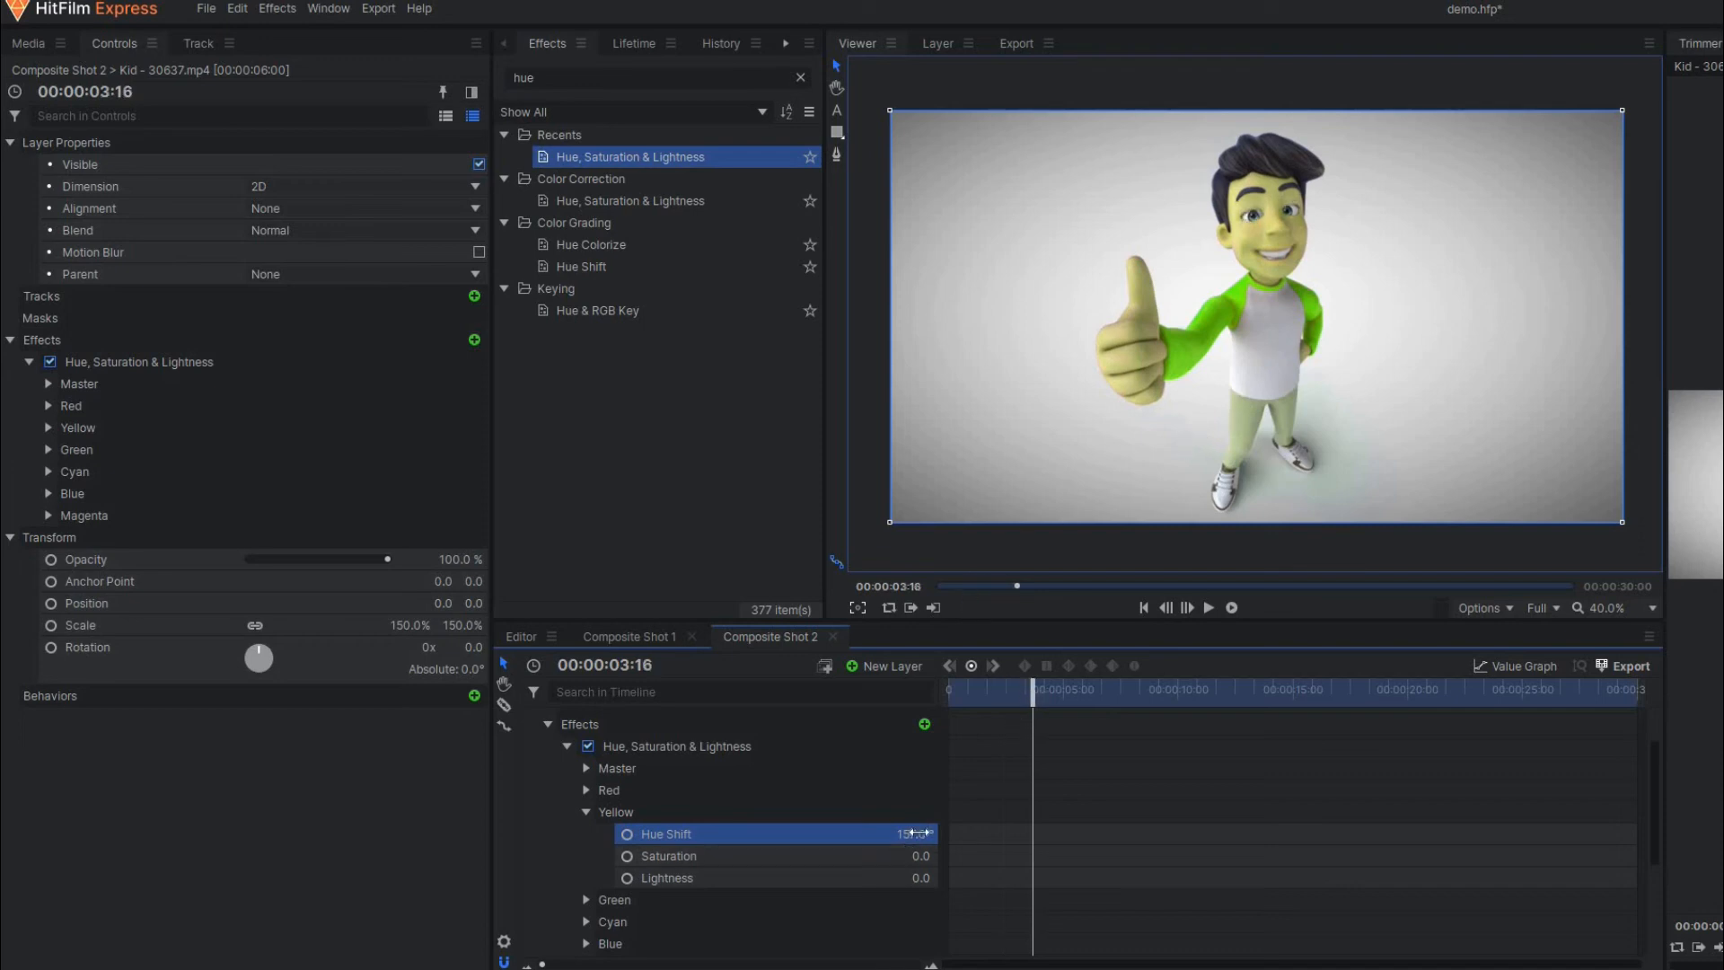
left_click_drag(918, 834, 891, 833)
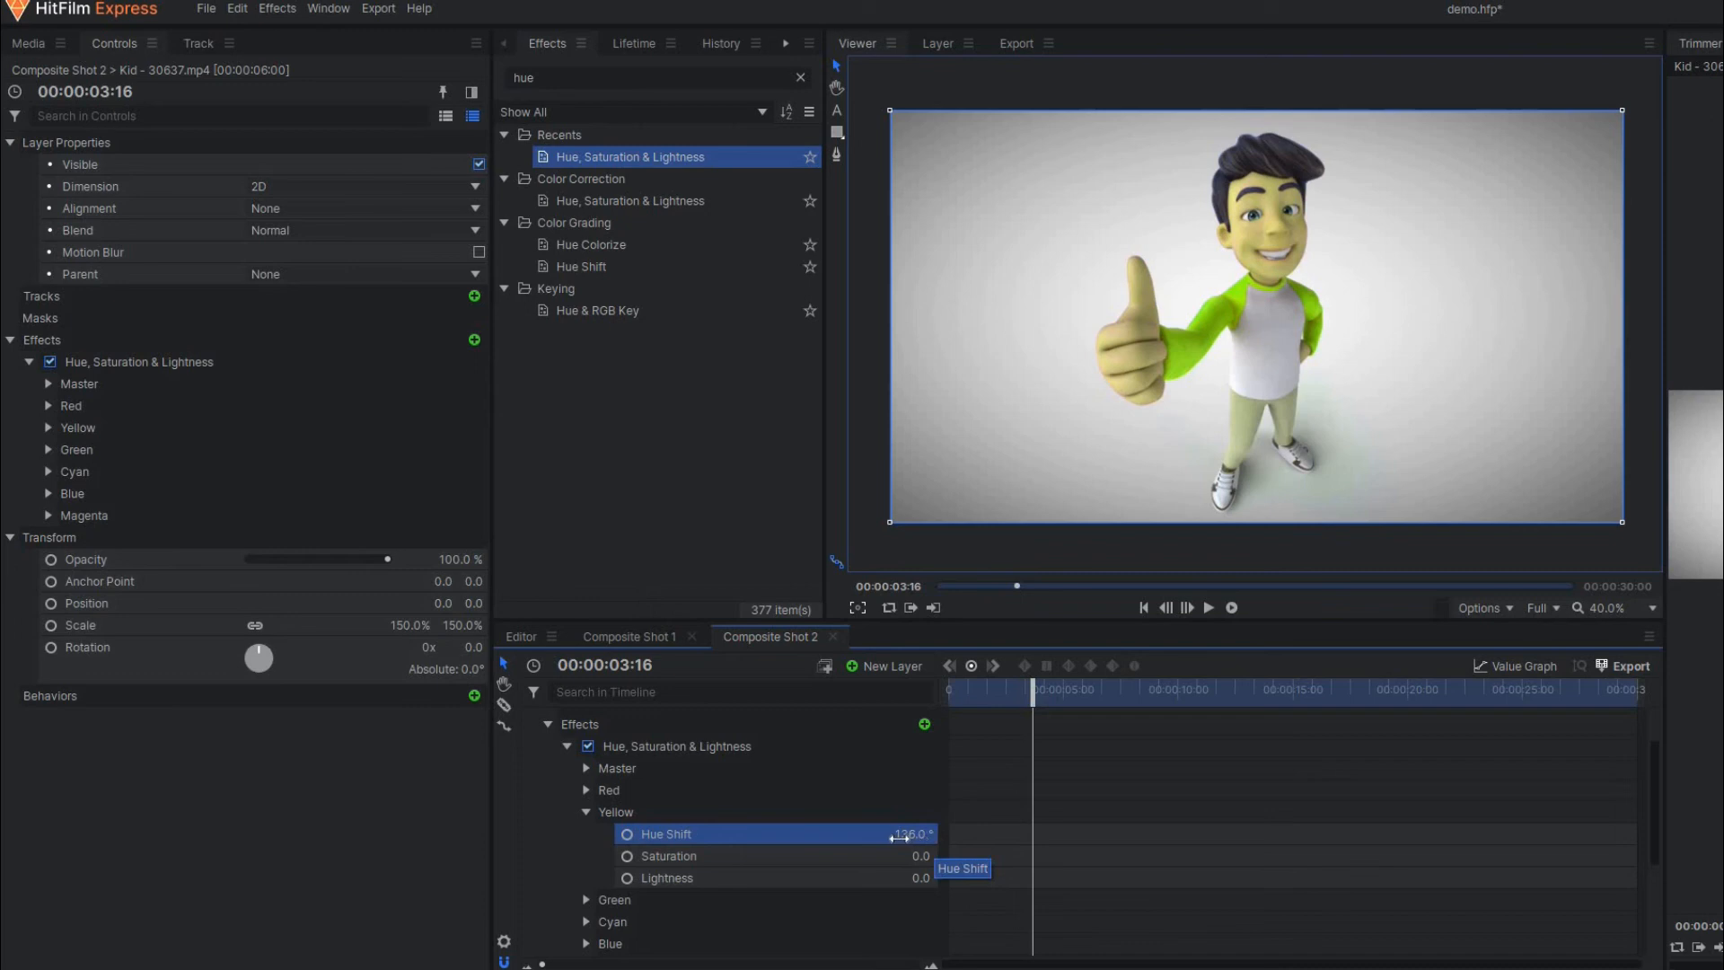